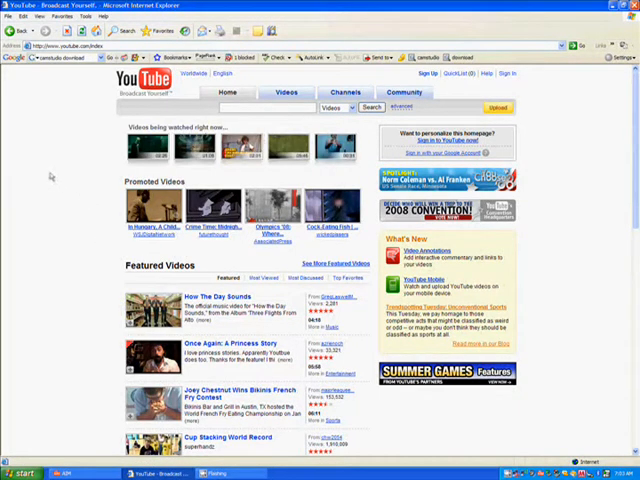
mouse_move(113, 164)
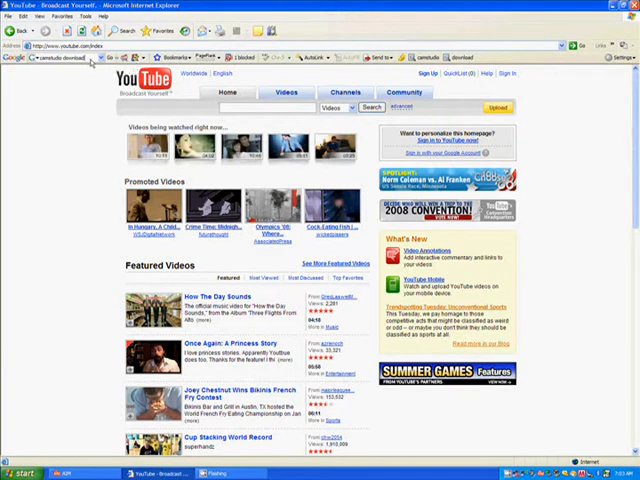
mouse_move(87, 127)
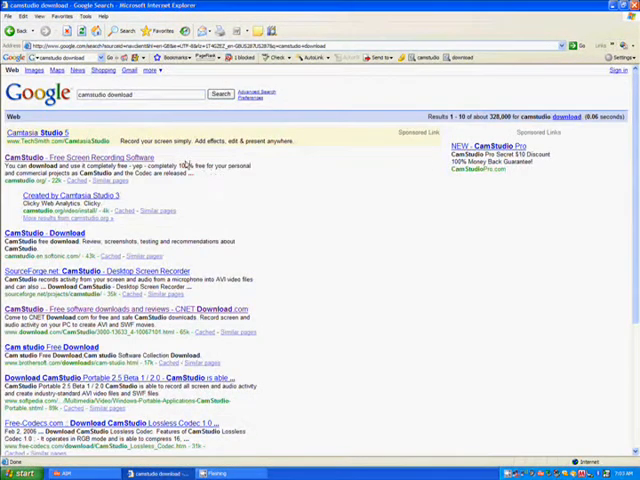
mouse_move(240, 290)
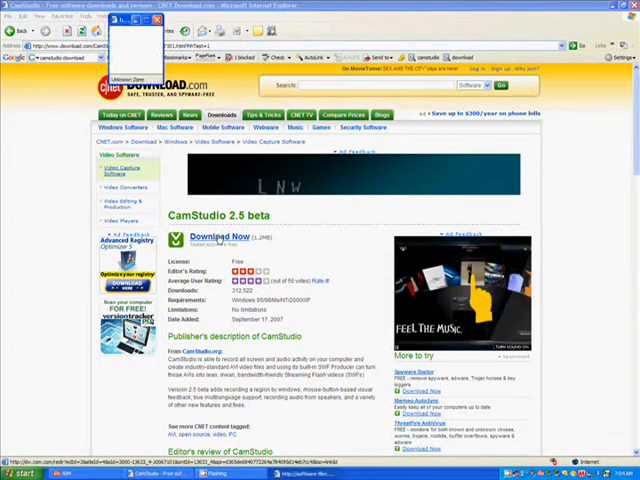
- Start the CamStudio 2.5 beta download from its Download.com page
click(216, 236)
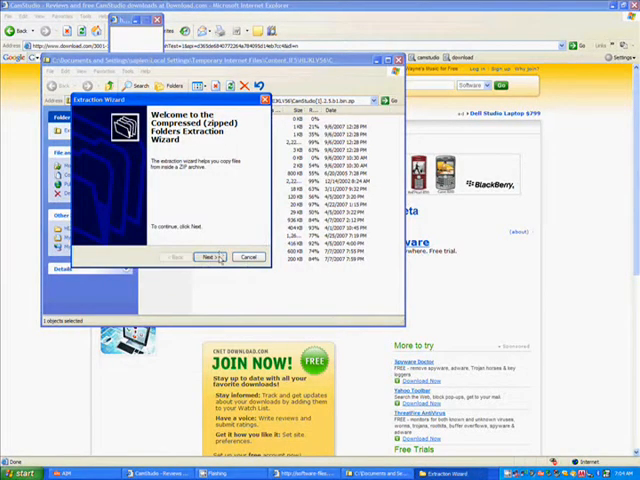
- Advance the CamStudio ZIP Extraction Wizard past its welcome page
click(210, 257)
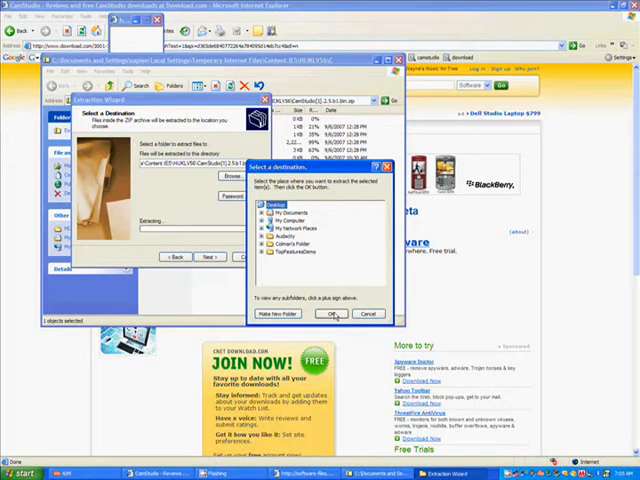
- Confirm Desktop as the folder for the extracted CamStudio files
click(335, 313)
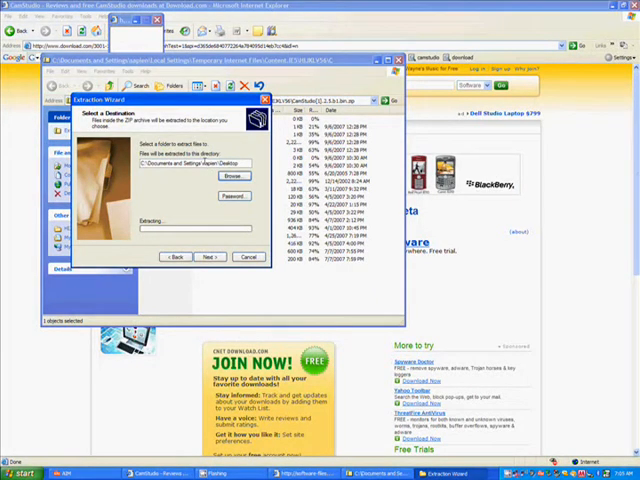
mouse_move(190, 208)
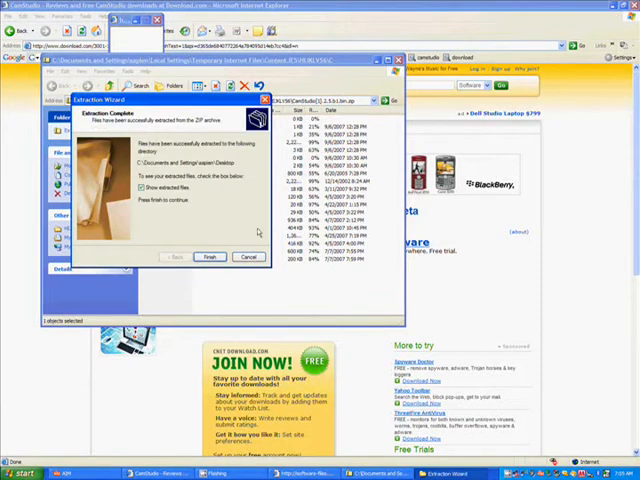
- Finish extracting CamStudio to the Desktop and show the extracted files
click(210, 257)
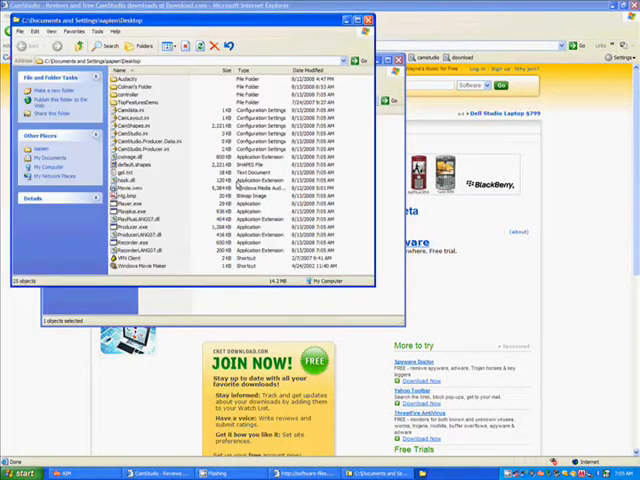